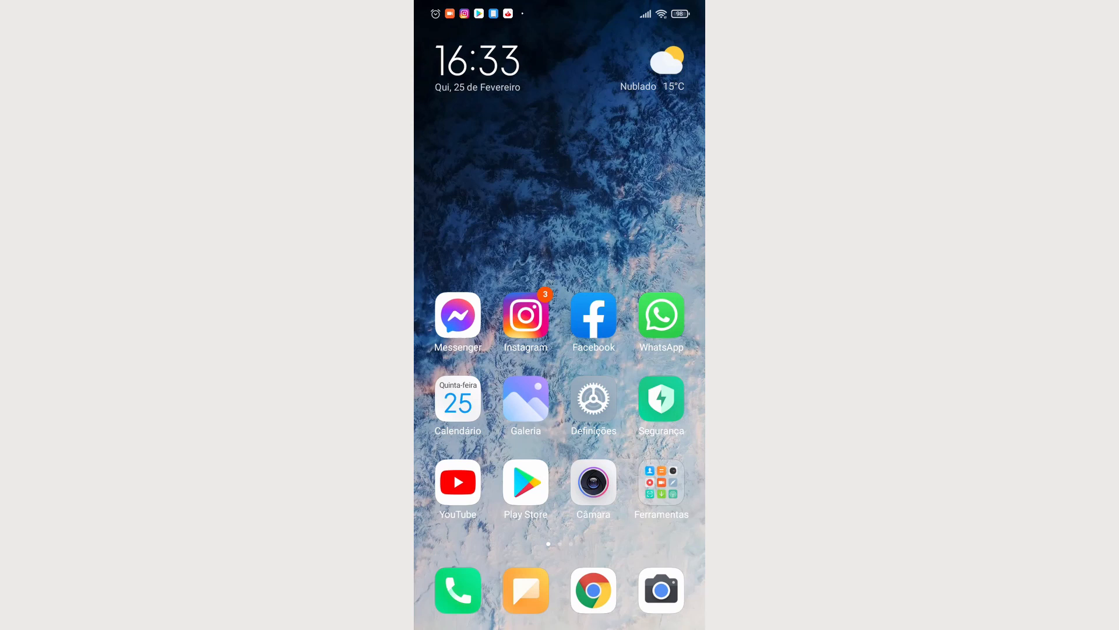
# Search the Play Store for 'vlc' and install VLC for Android from its app page.
pyautogui.click(525, 482)
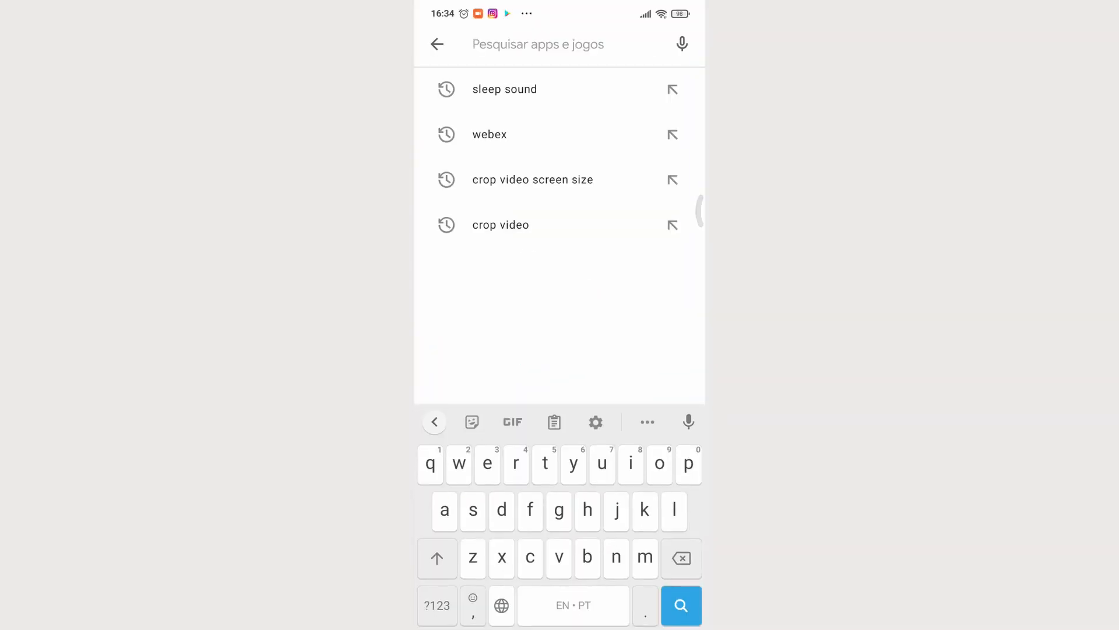
pyautogui.write('vlc')
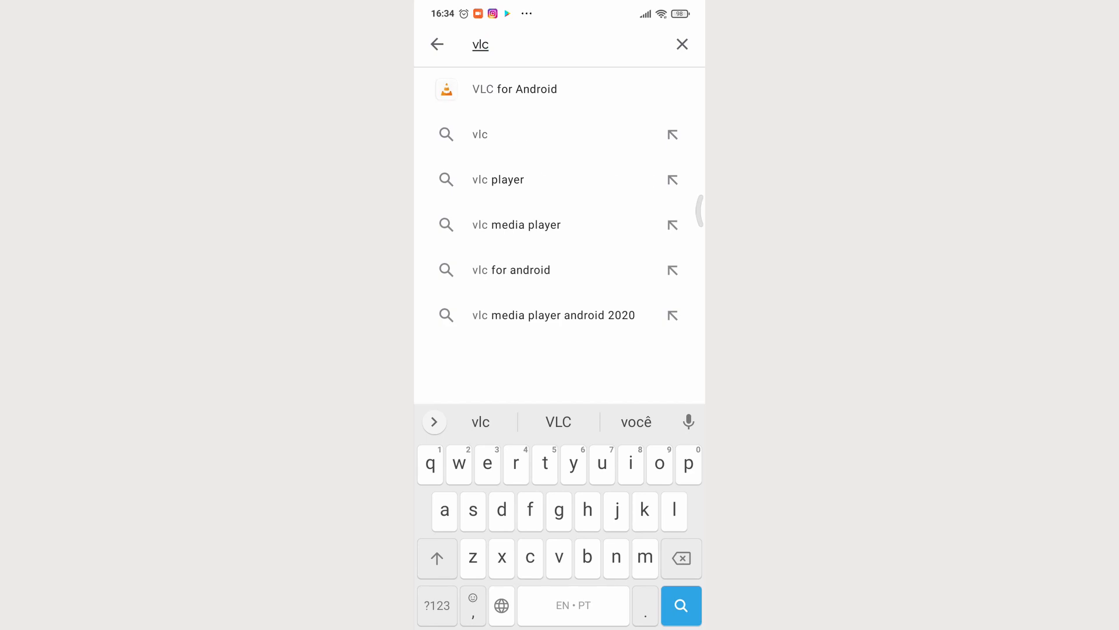
pyautogui.click(514, 88)
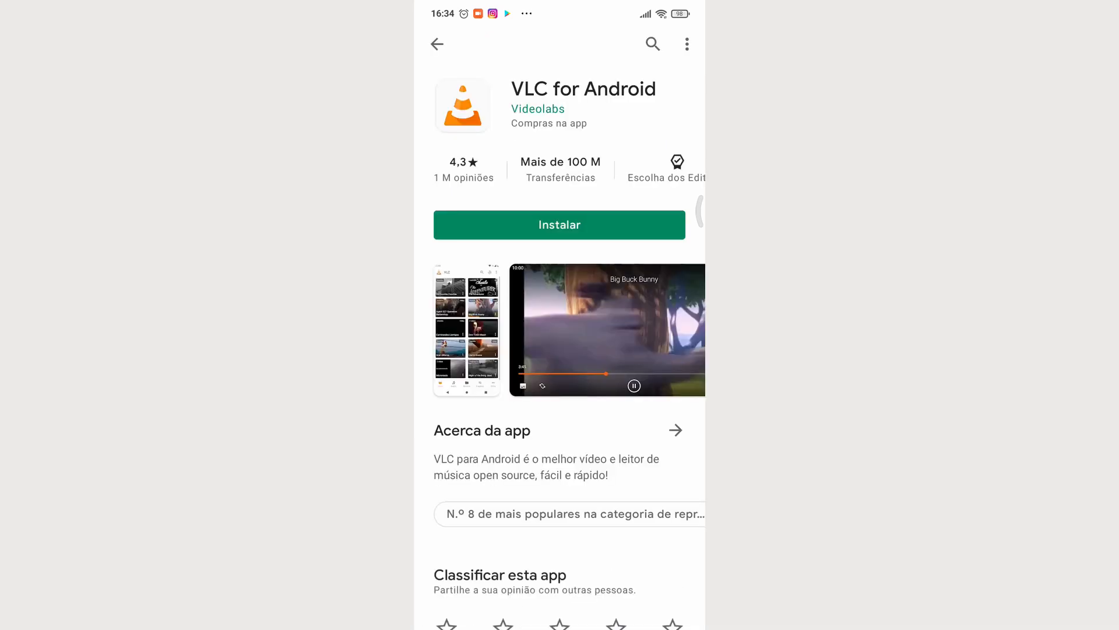
pyautogui.click(559, 224)
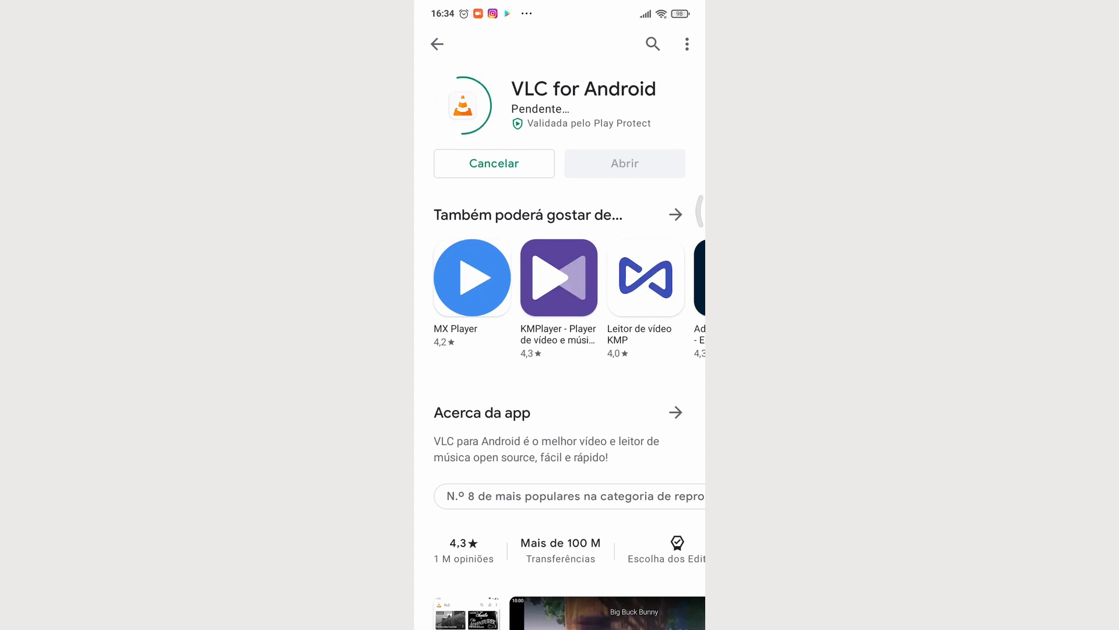
# Launch VLC and finish the welcome setup with device scanning at startup unchecked.
pyautogui.click(622, 163)
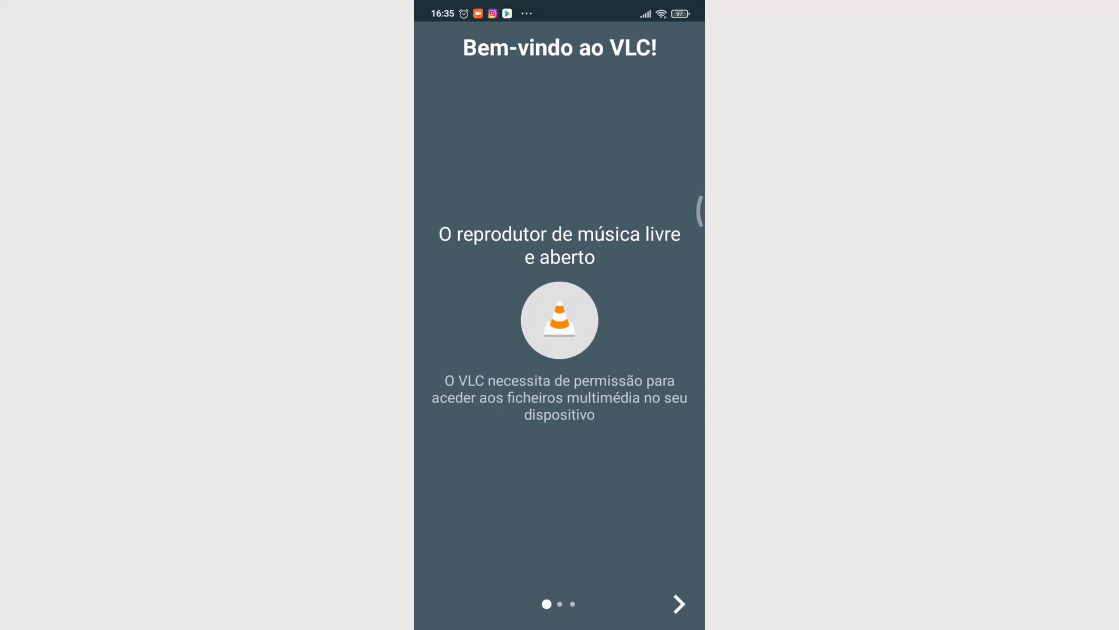
pyautogui.click(677, 603)
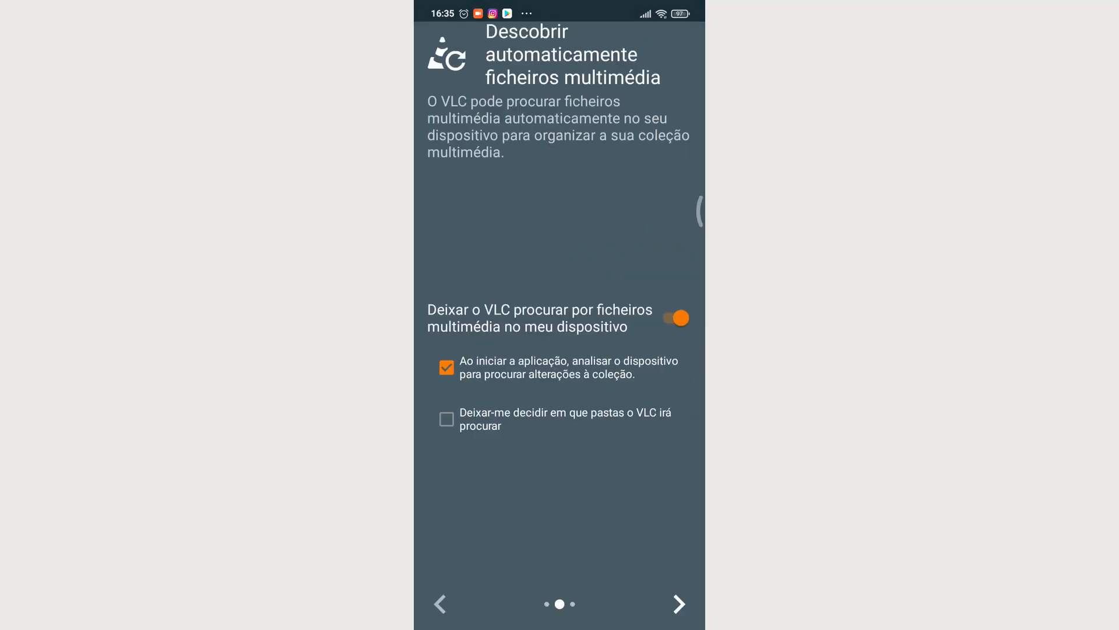
pyautogui.click(446, 367)
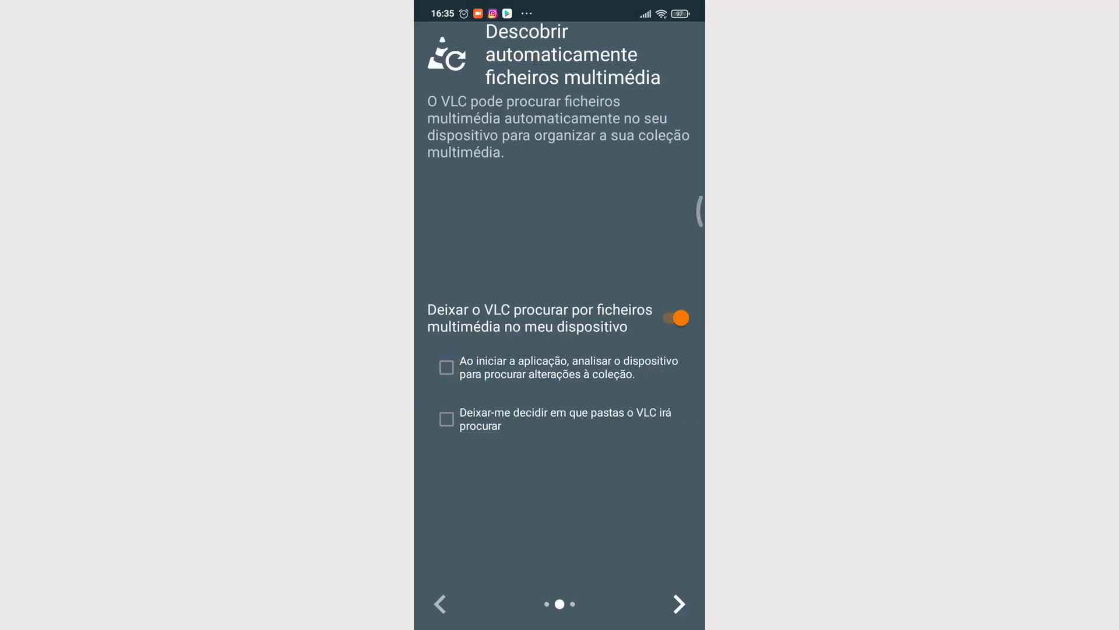
pyautogui.click(678, 603)
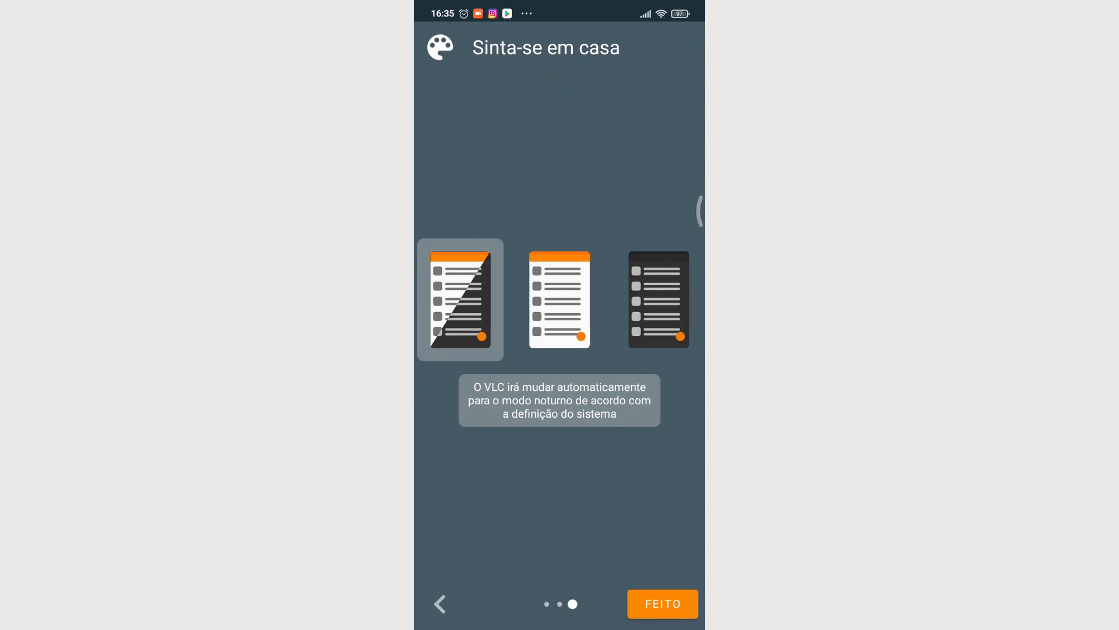
pyautogui.click(663, 603)
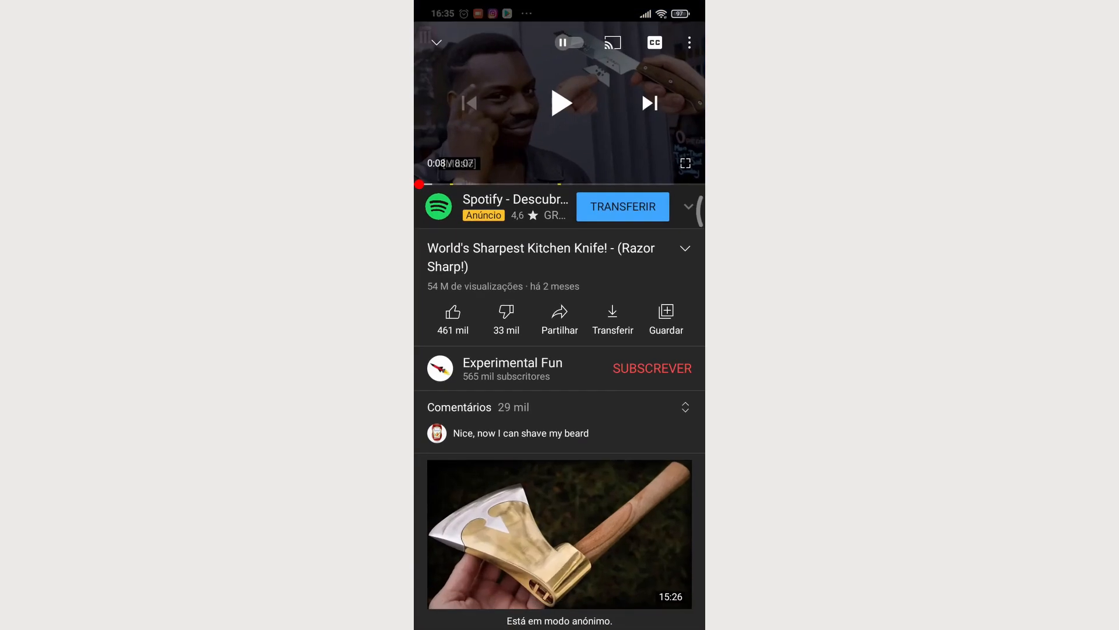
# Resume the knife video and reveal Play with VLC in its share sheet.
pyautogui.click(561, 103)
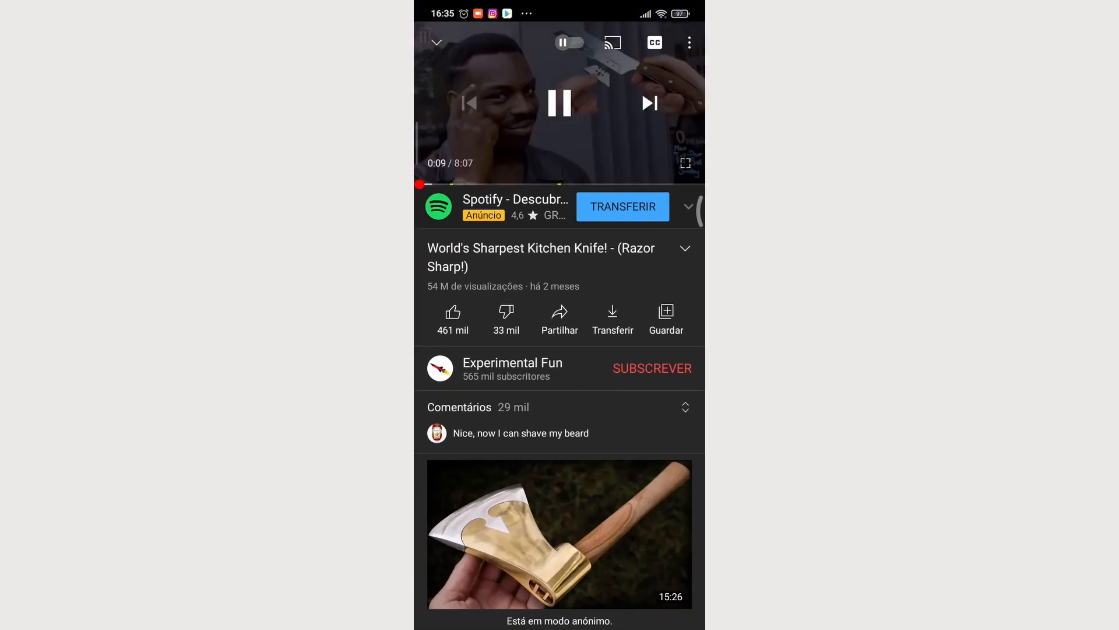
pyautogui.click(560, 319)
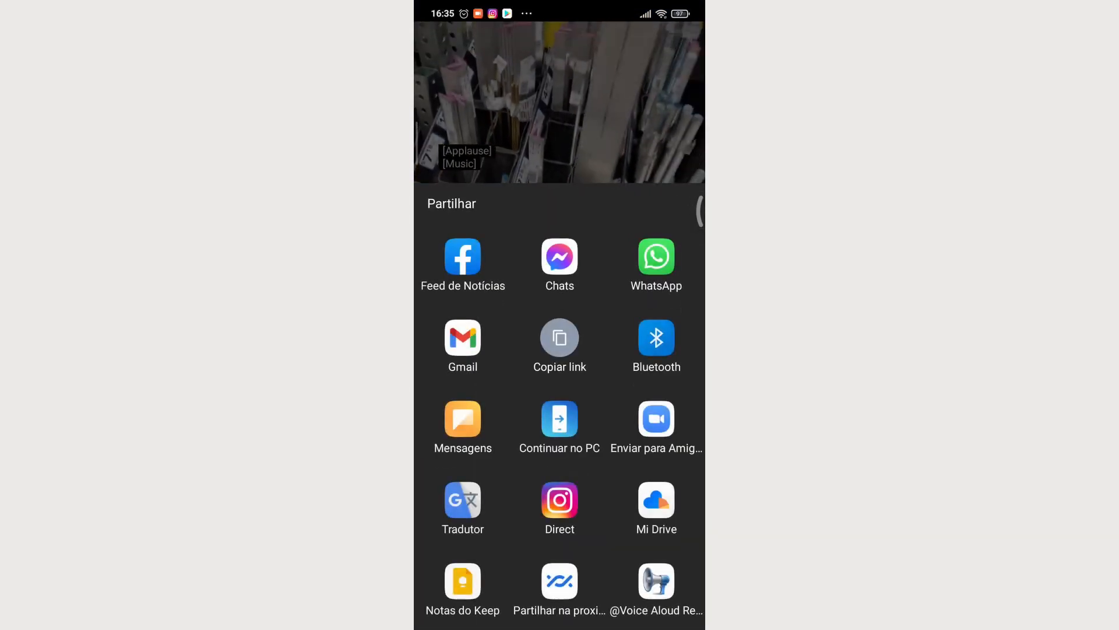
pyautogui.scroll(3)
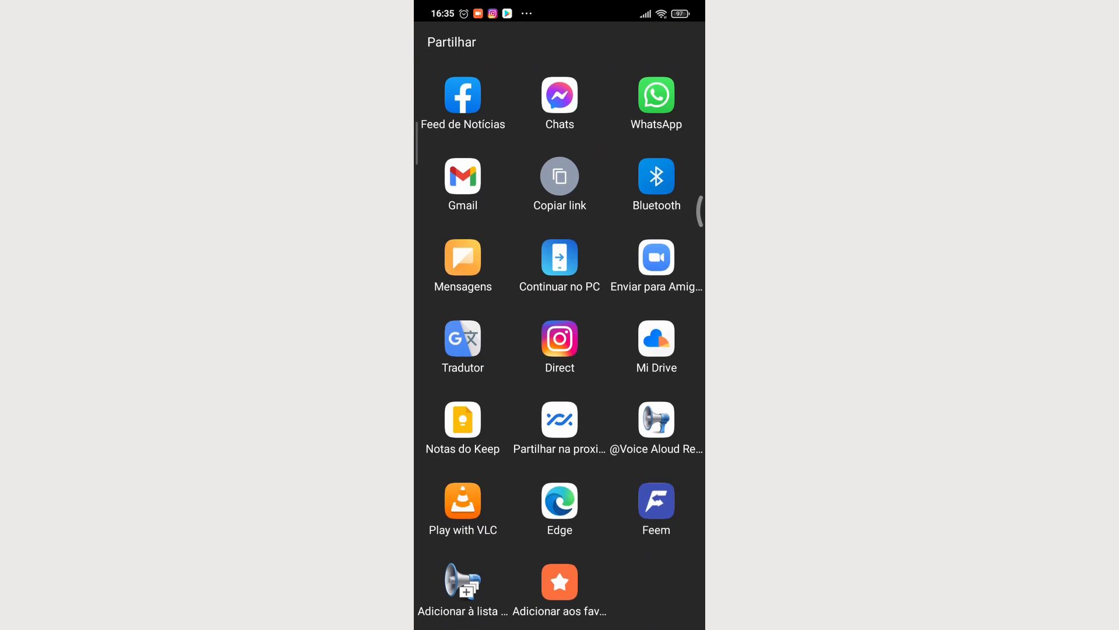
# Play the video with VLC, dismiss the player tips and show the extra playback options.
pyautogui.click(462, 509)
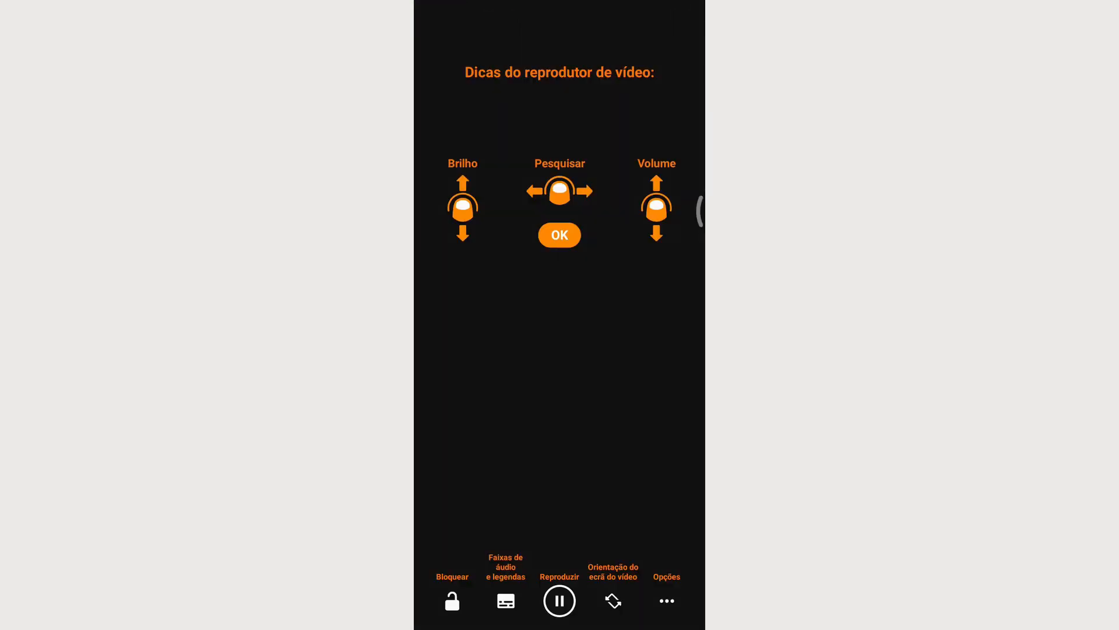
pyautogui.click(558, 234)
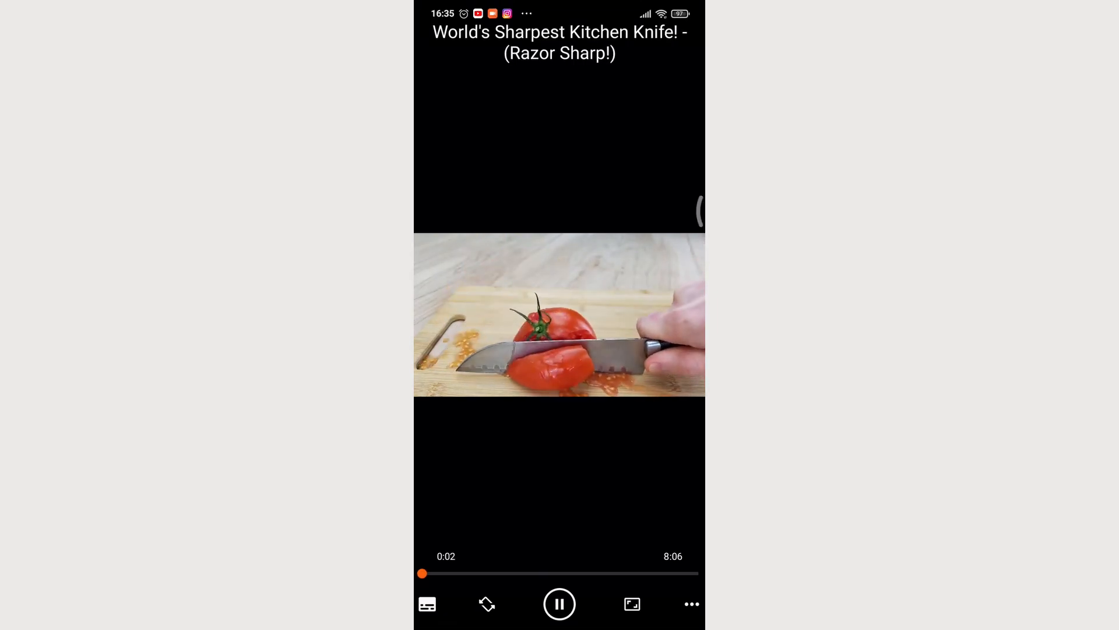
pyautogui.click(690, 603)
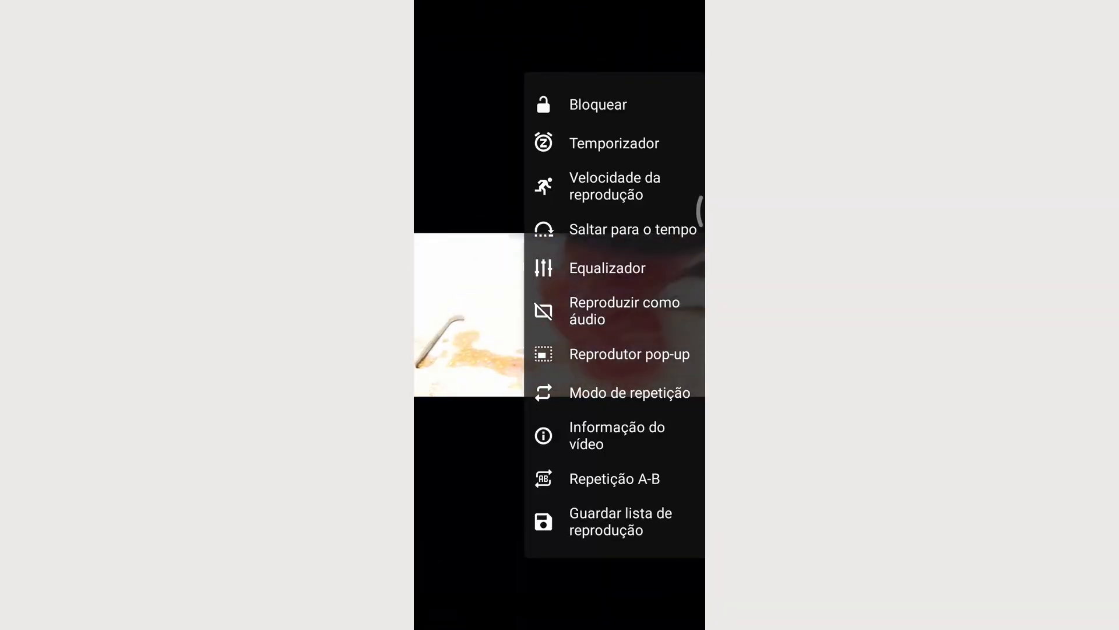